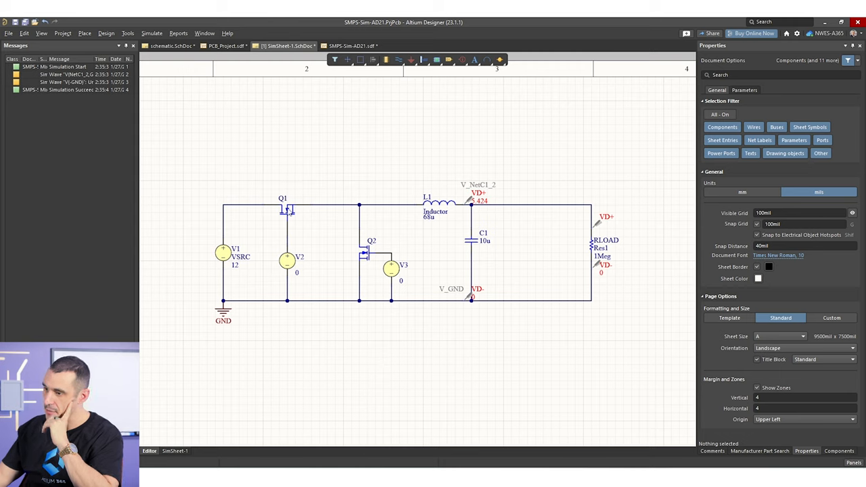
{"action": "mouse_move", "coordinate": [465, 208]}
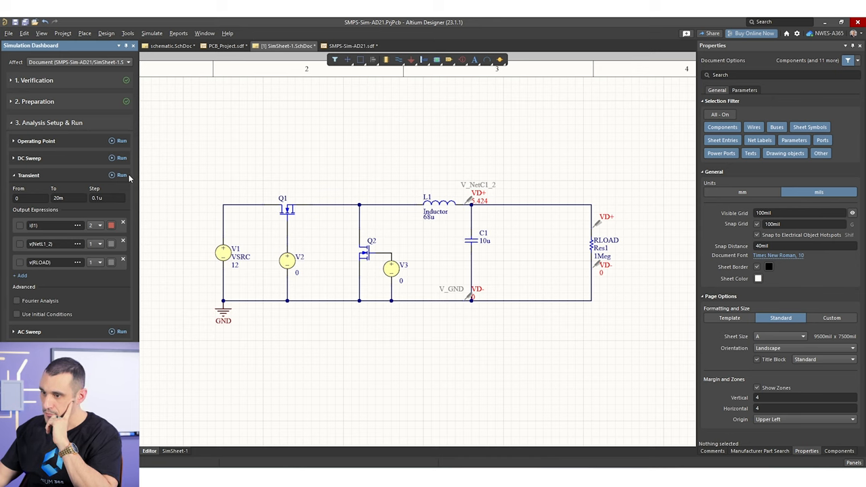
Run the 0–20 ms transient analysis to plot V(NetC1_2) settling near 5.4 V.
{"action": "left_click", "coordinate": [121, 175]}
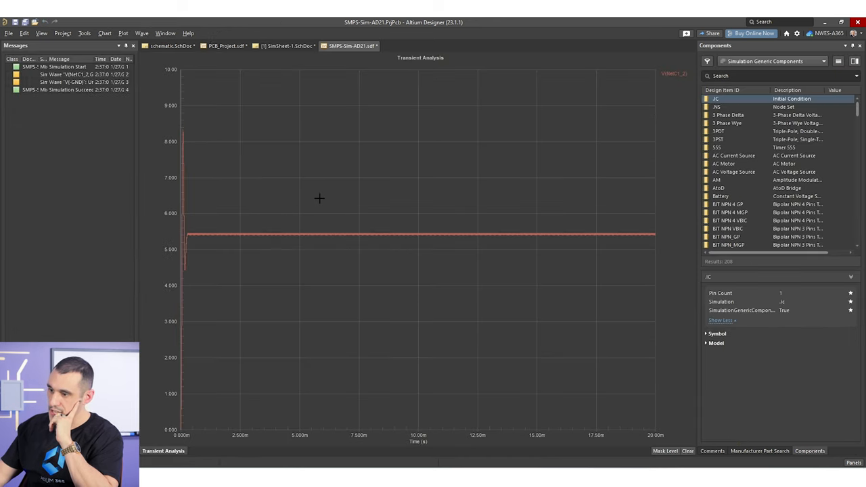
{"action": "mouse_move", "coordinate": [219, 120]}
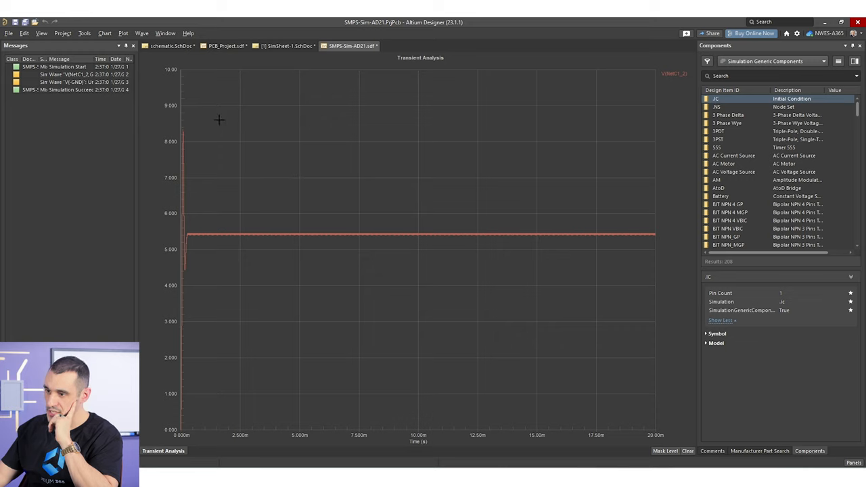
{"action": "mouse_move", "coordinate": [325, 186]}
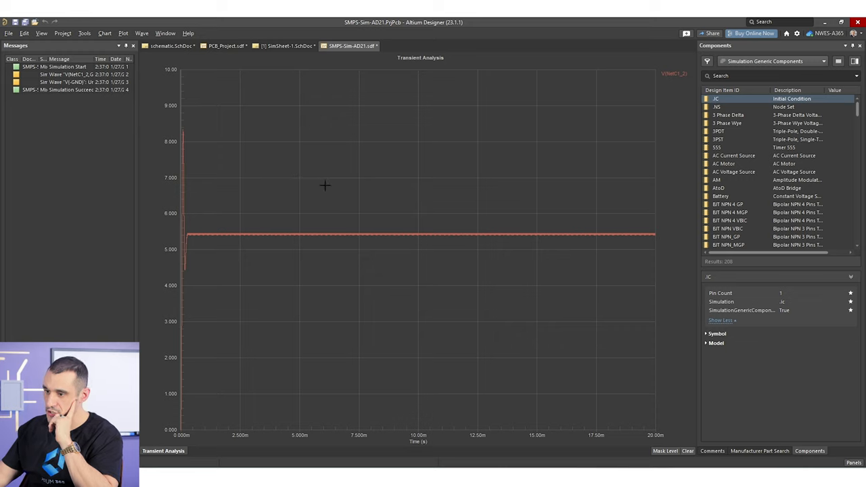
{"action": "mouse_move", "coordinate": [195, 122]}
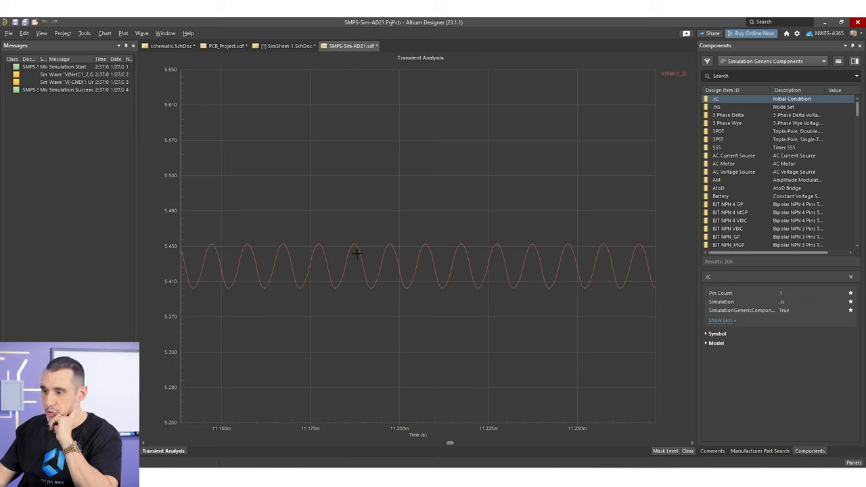
{"action": "mouse_move", "coordinate": [446, 250]}
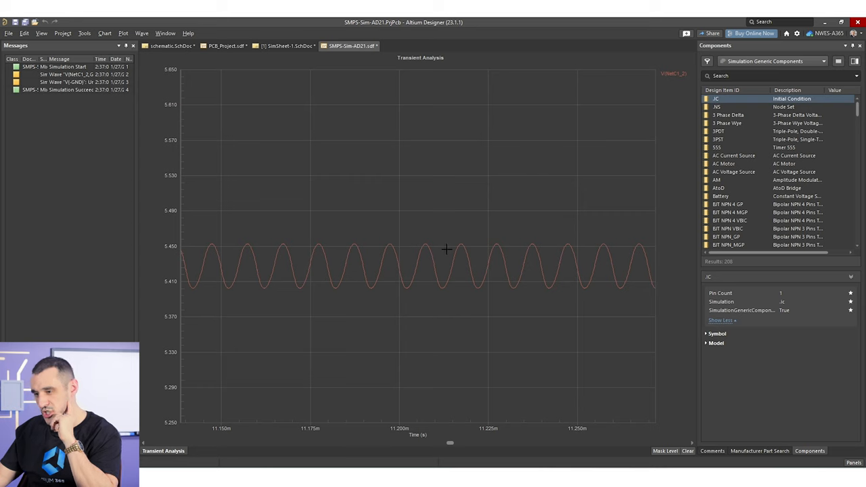
{"action": "mouse_move", "coordinate": [443, 265]}
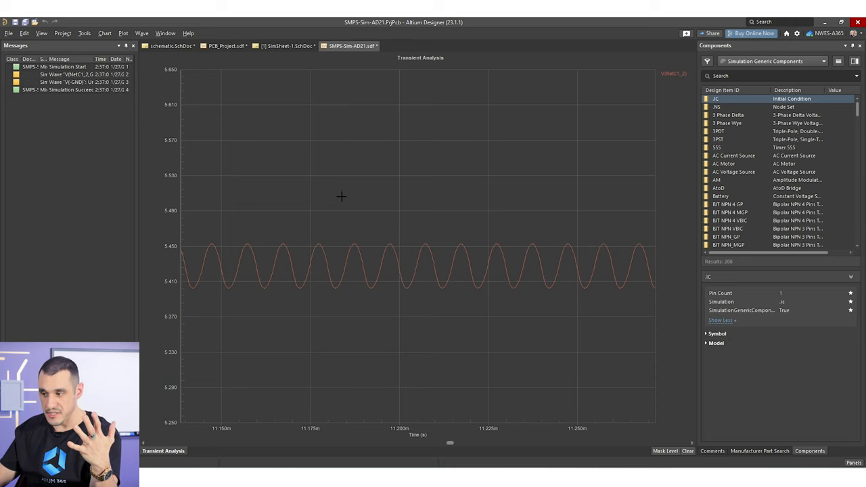
{"action": "mouse_move", "coordinate": [212, 62]}
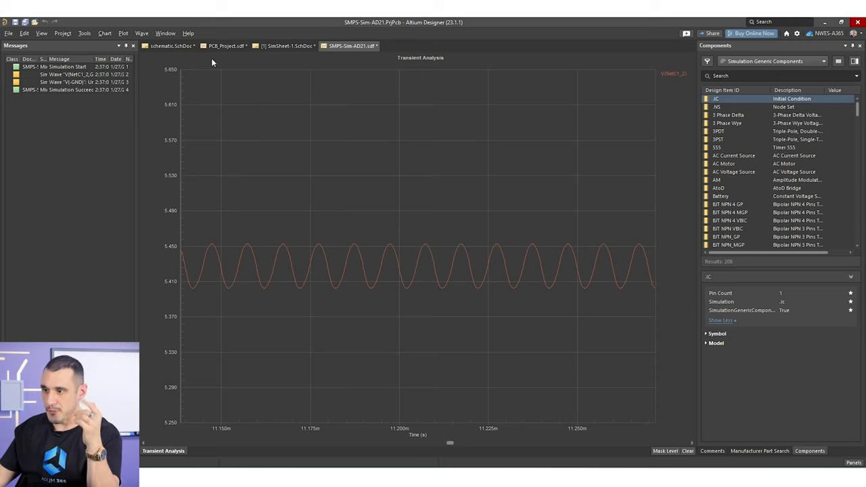
Switch to the SimSheet-1.SchDoc tab, where the C1 probe reads about 5.424 V.
{"action": "left_click", "coordinate": [286, 45]}
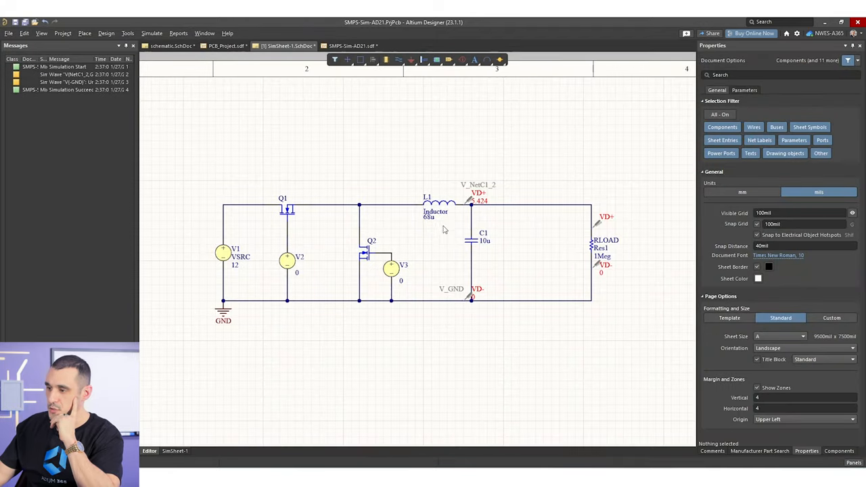
{"action": "mouse_move", "coordinate": [500, 274]}
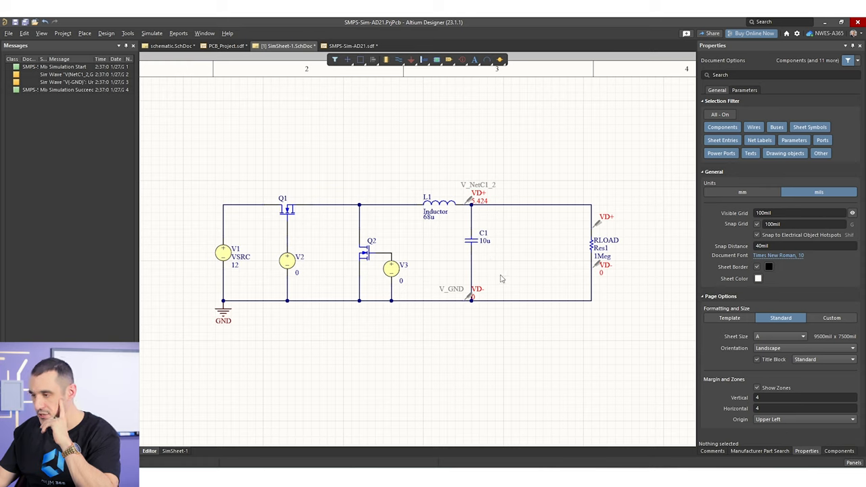
{"action": "mouse_move", "coordinate": [523, 275]}
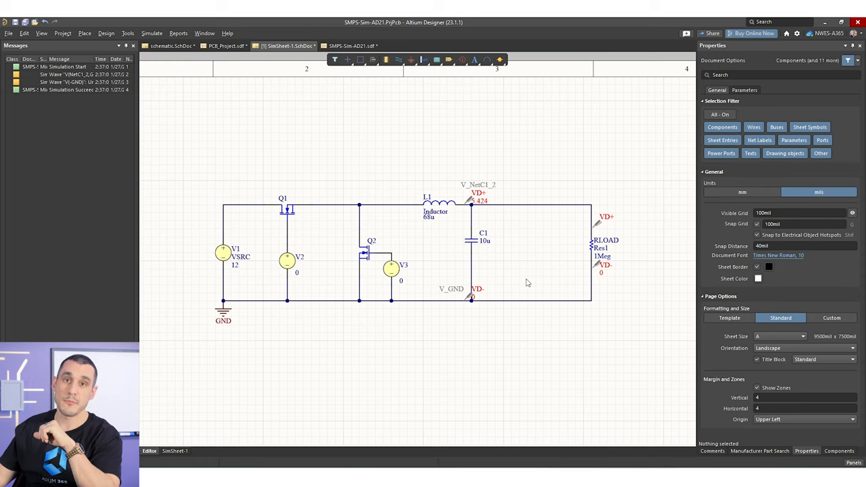
{"action": "mouse_move", "coordinate": [536, 318]}
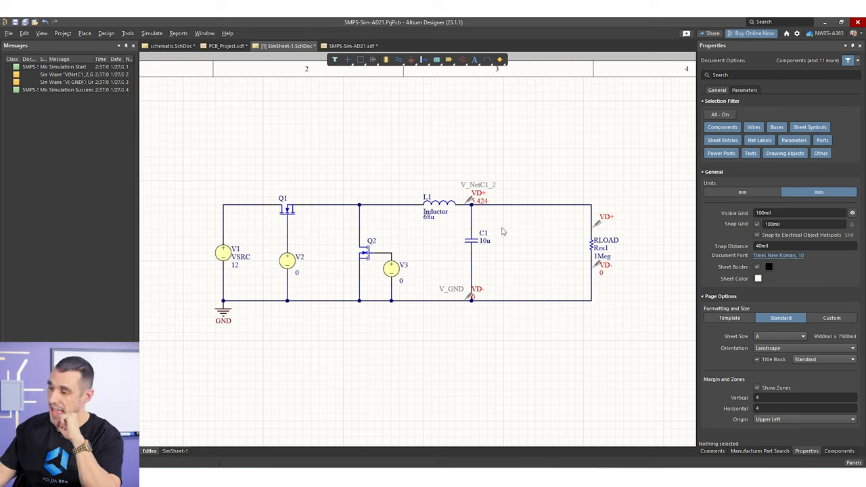
{"action": "mouse_move", "coordinate": [574, 283]}
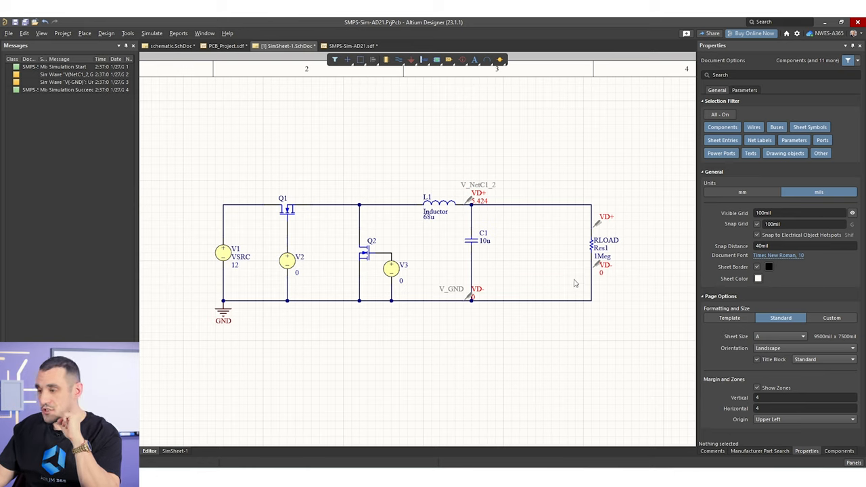
{"action": "mouse_move", "coordinate": [474, 266]}
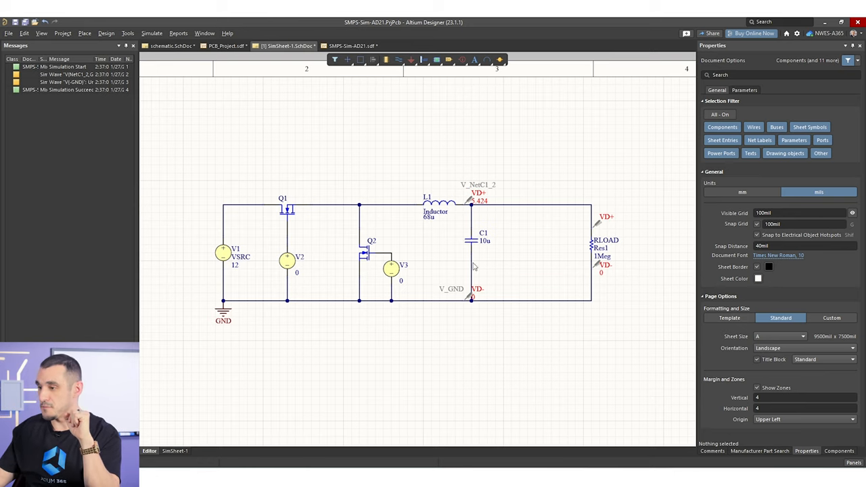
{"action": "mouse_move", "coordinate": [521, 337]}
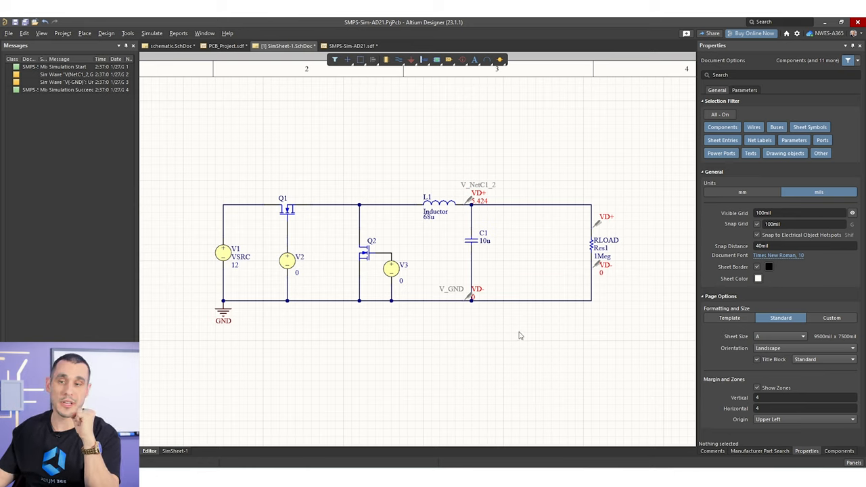
{"action": "mouse_move", "coordinate": [541, 376]}
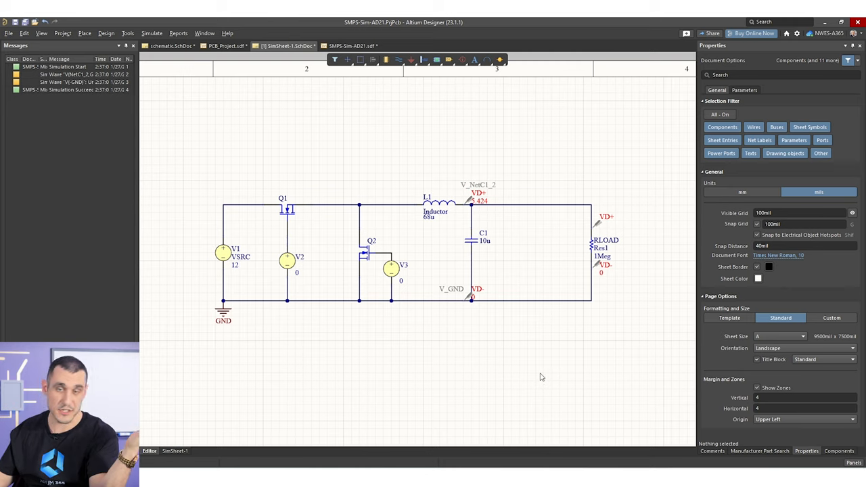